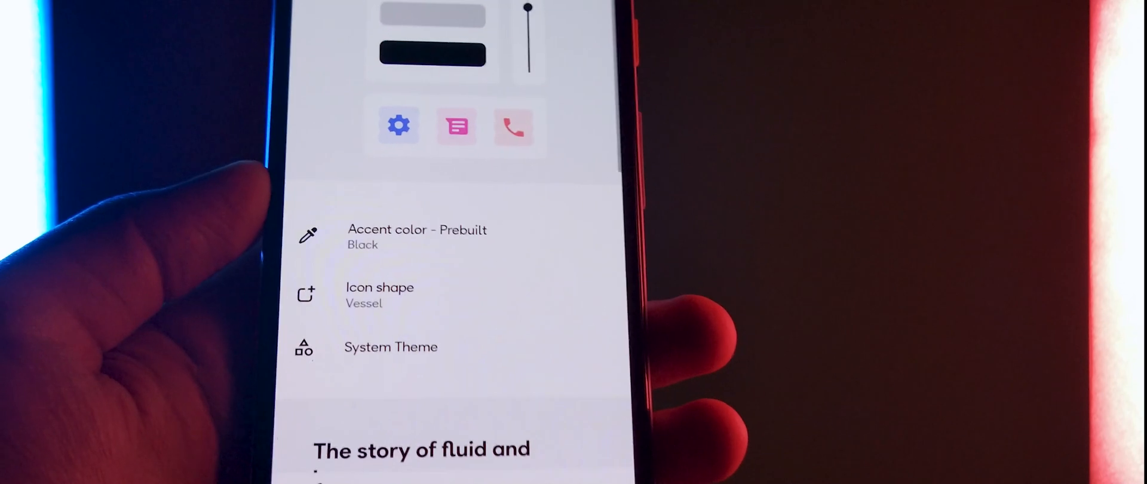
Switch the prebuilt accent colour to Space and bring up the headline/body font dialog.
left_click(417, 236)
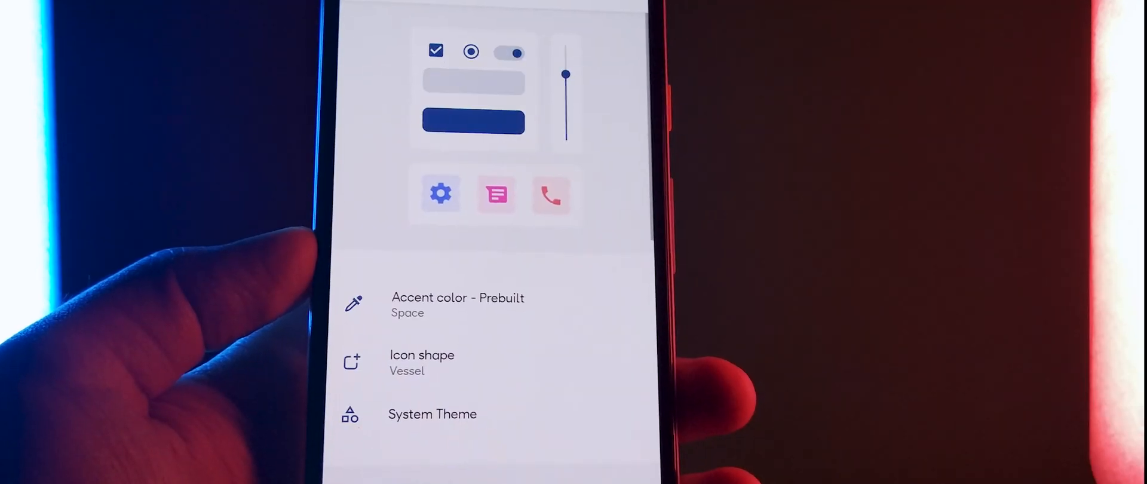
left_click(421, 362)
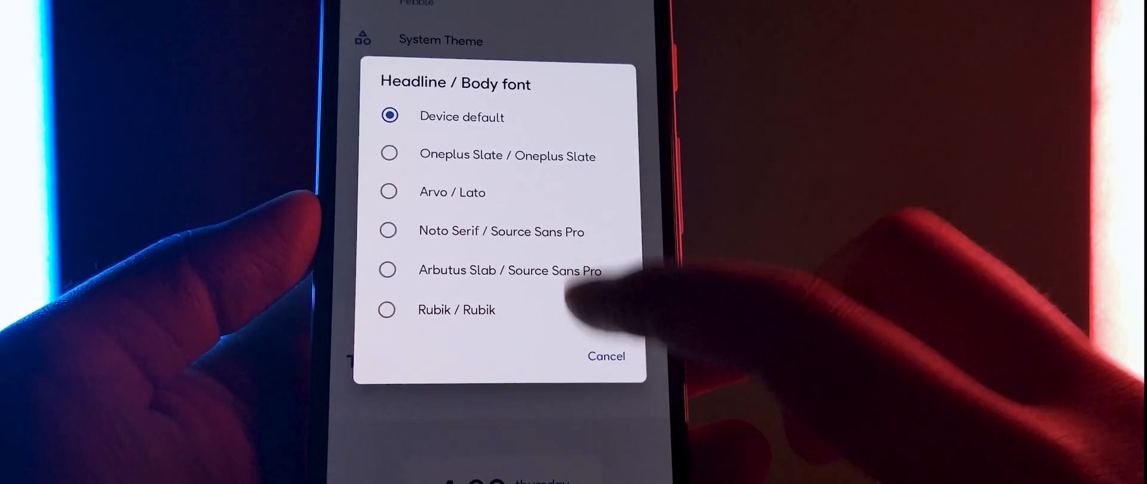
Choose Rubik / Rubik for headline and body font, then open lockscreen clock styles.
left_click(387, 310)
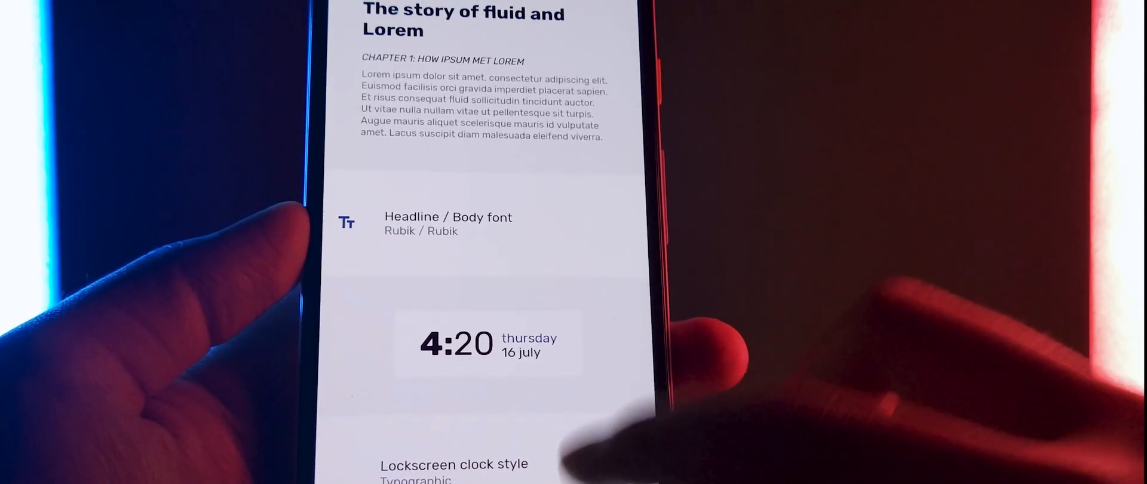
left_click(453, 465)
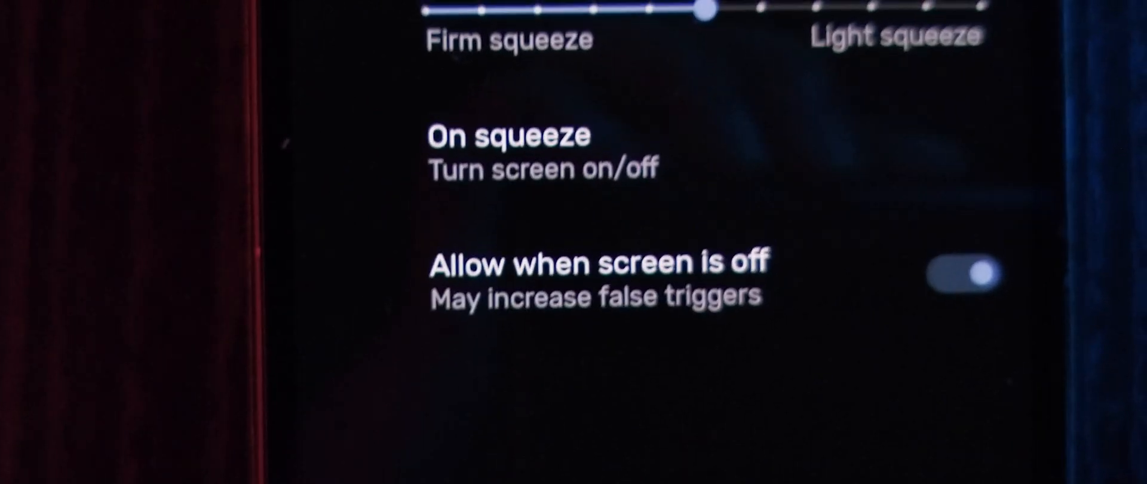
Scroll down the Active Edge settings to the squeeze options.
scroll("down", 3)
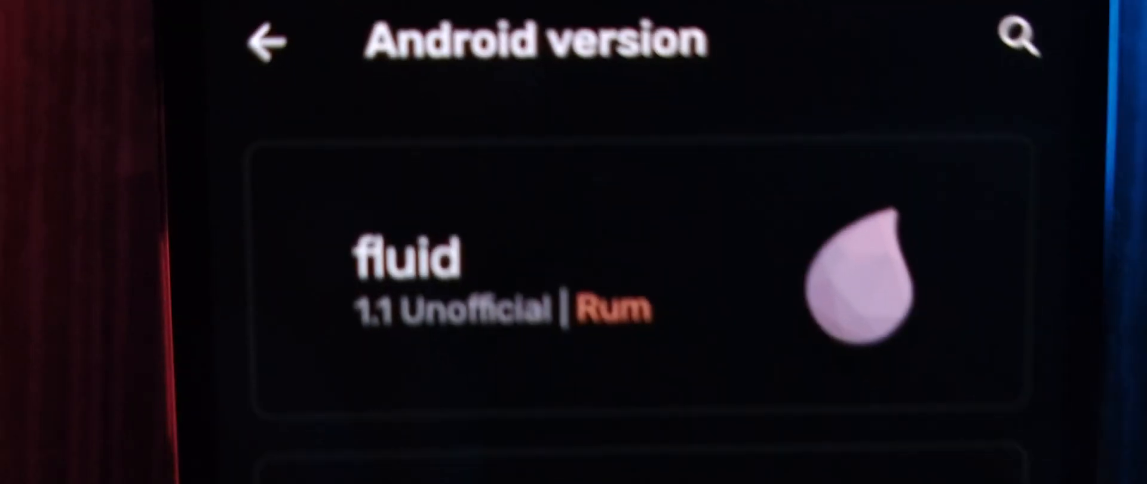
Scroll the Android version page to show device sargo and its 3000 mAh battery.
scroll("down", 3)
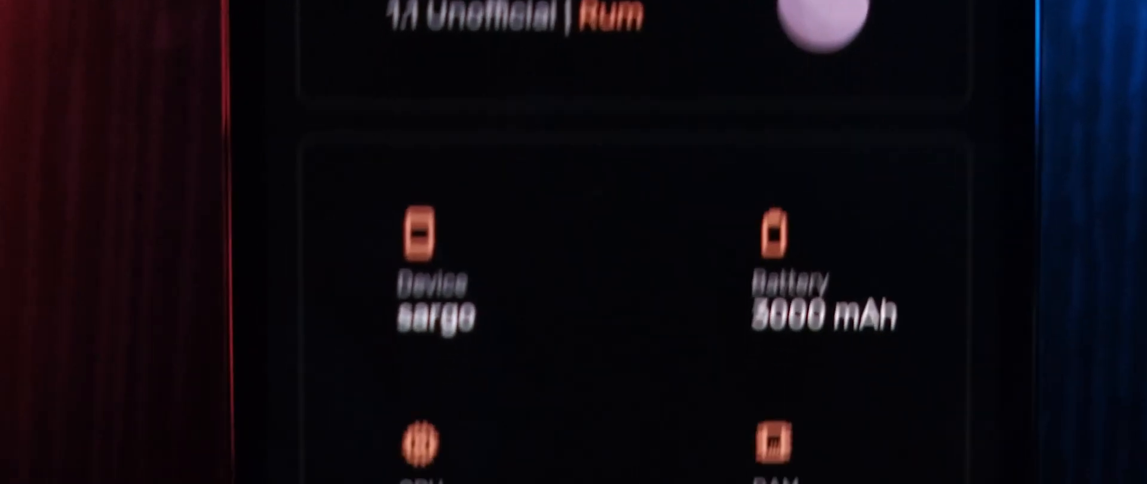